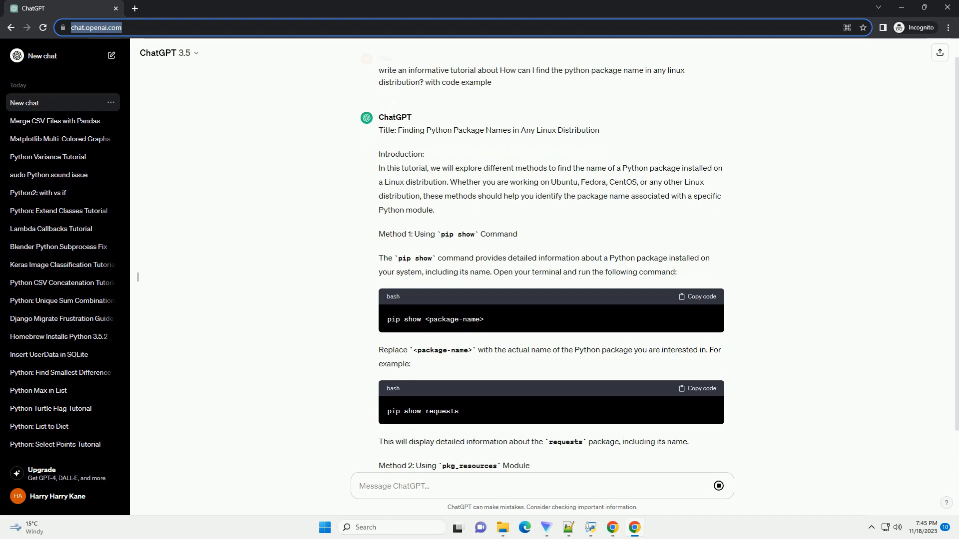
{"action": "scroll", "scroll_direction": "down", "scroll_amount": 3}
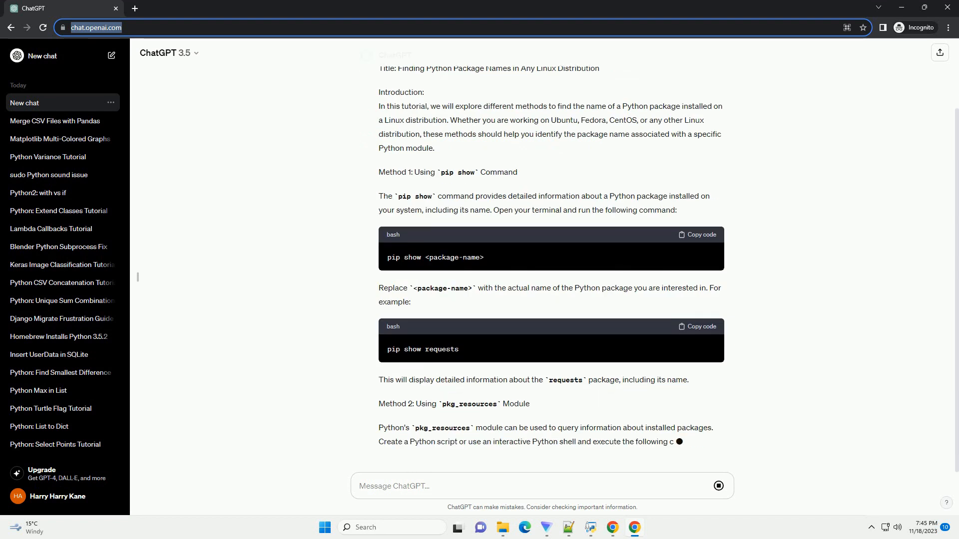
{"action": "scroll", "scroll_direction": "down", "scroll_amount": 3}
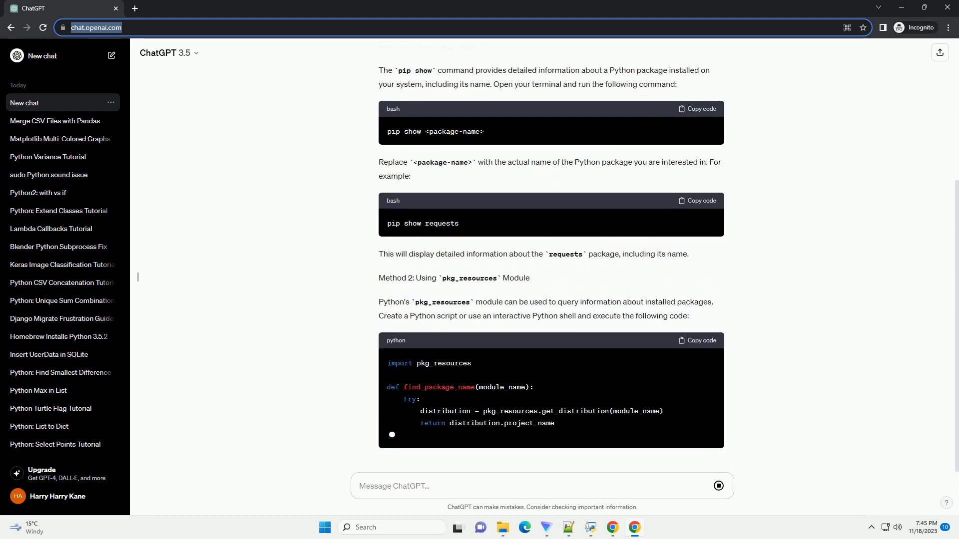
{"action": "scroll", "scroll_direction": "down", "scroll_amount": 3}
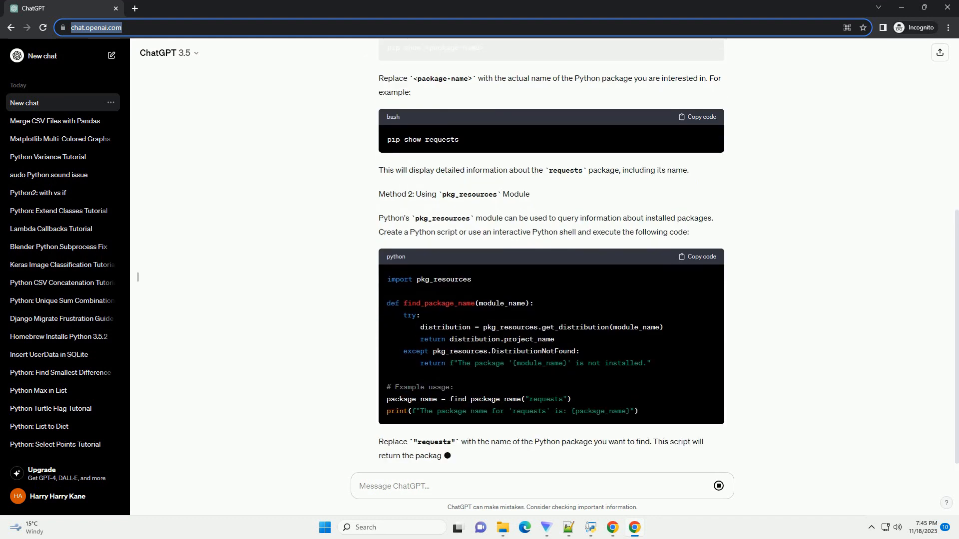
{"action": "scroll", "scroll_direction": "down", "scroll_amount": 3}
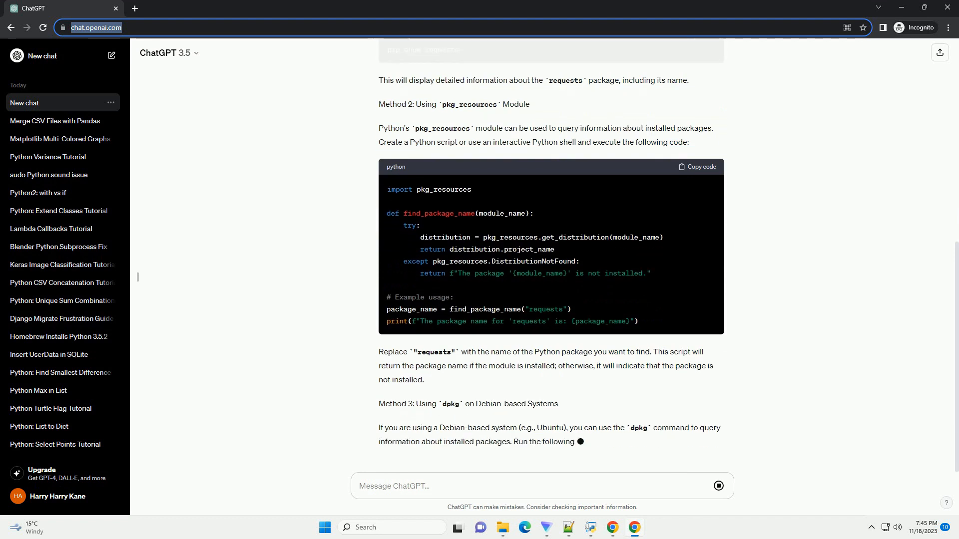
{"action": "scroll", "scroll_direction": "down", "scroll_amount": 3}
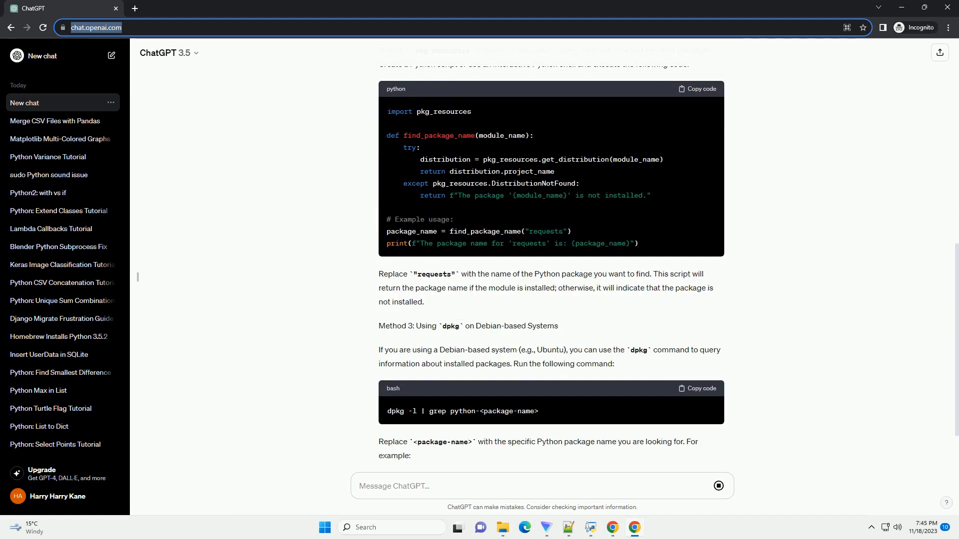
{"action": "scroll", "scroll_direction": "down", "scroll_amount": 3}
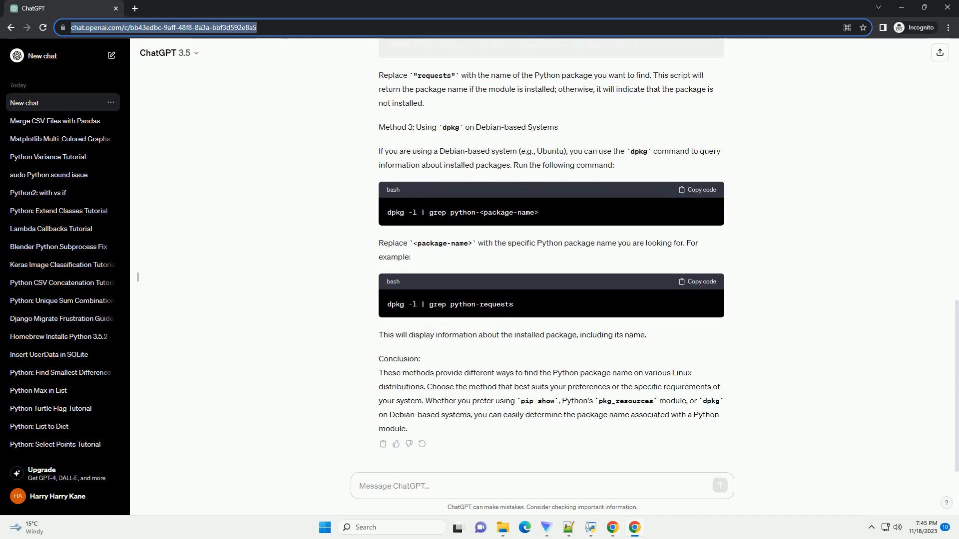
{"action": "type", "text": "Fi"}
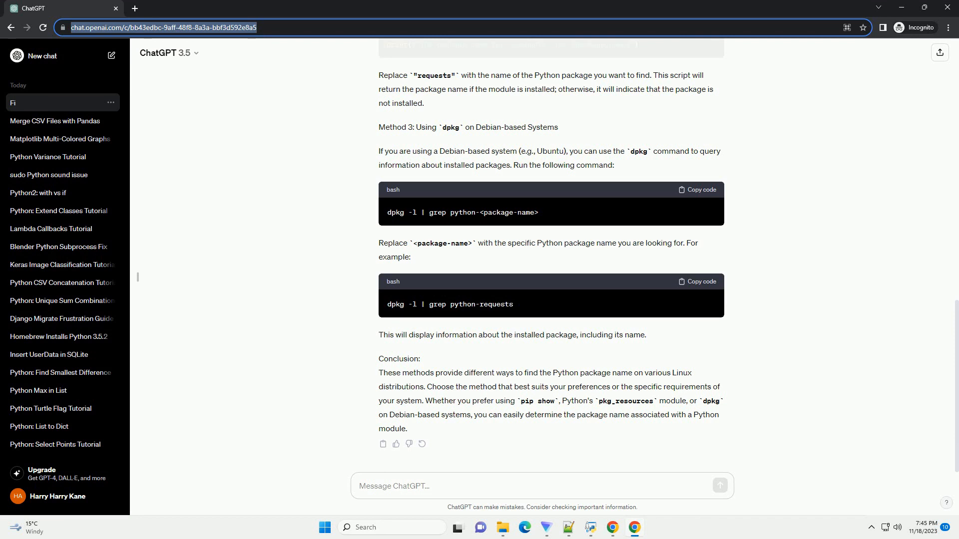